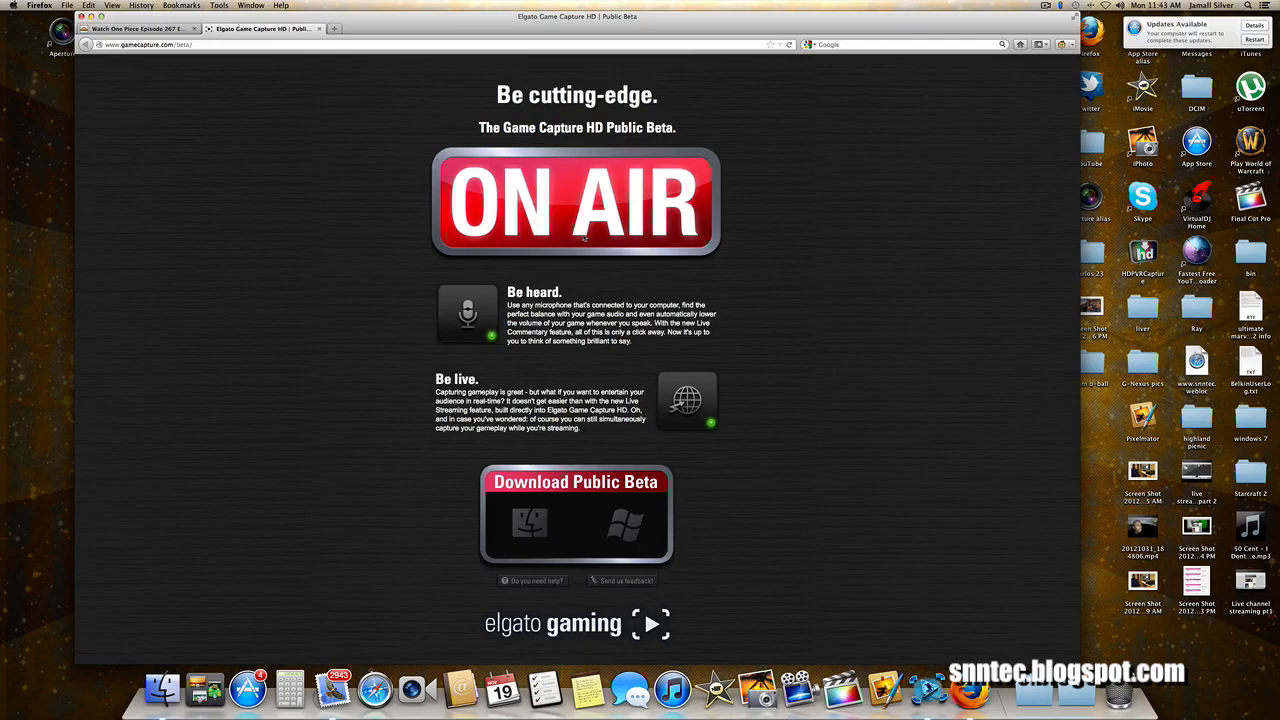
mouse_move(508, 188)
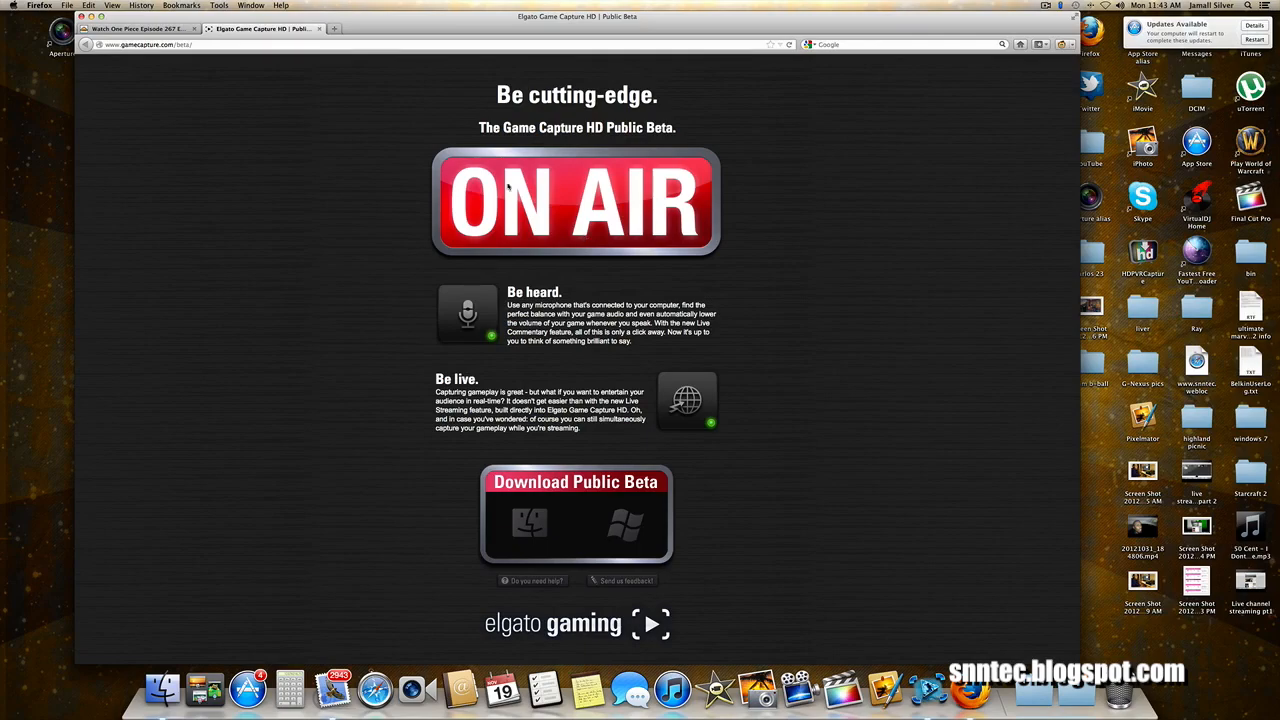
mouse_move(606, 530)
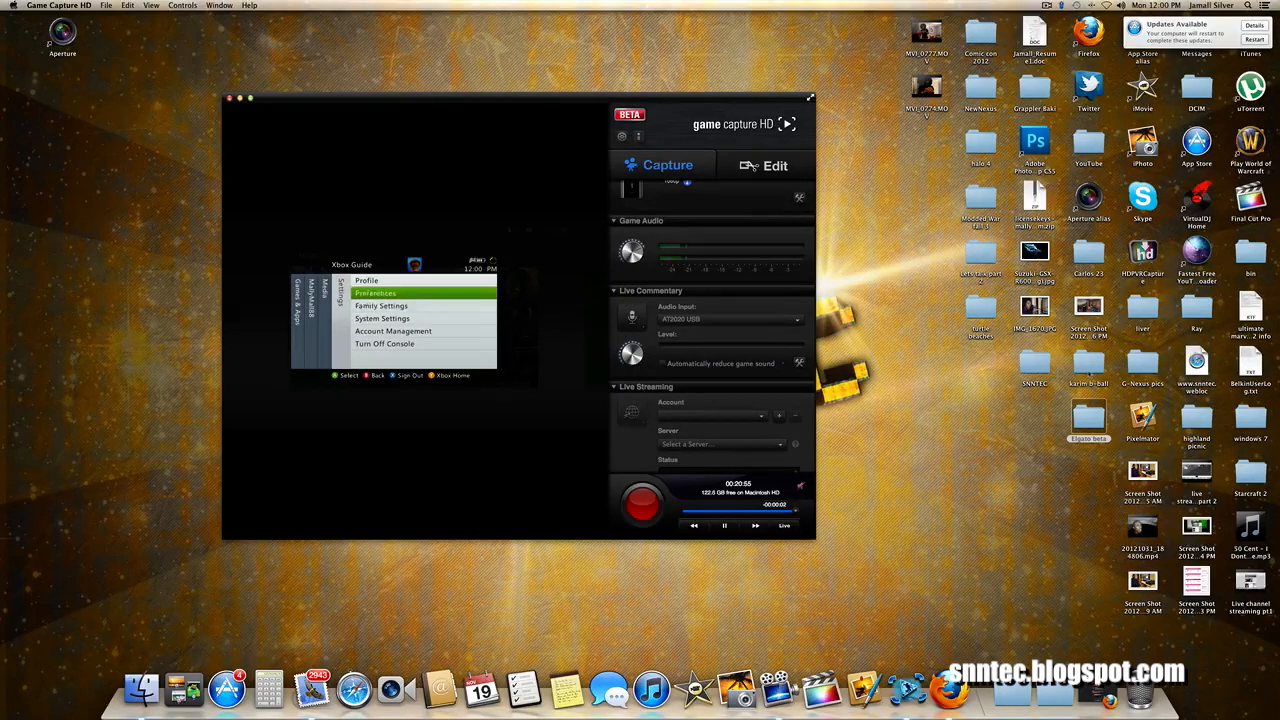
Step: Navigate the Xbox Guide to Preferences > Voice and browse Play Through Headset, Speakers and Both
click(376, 292)
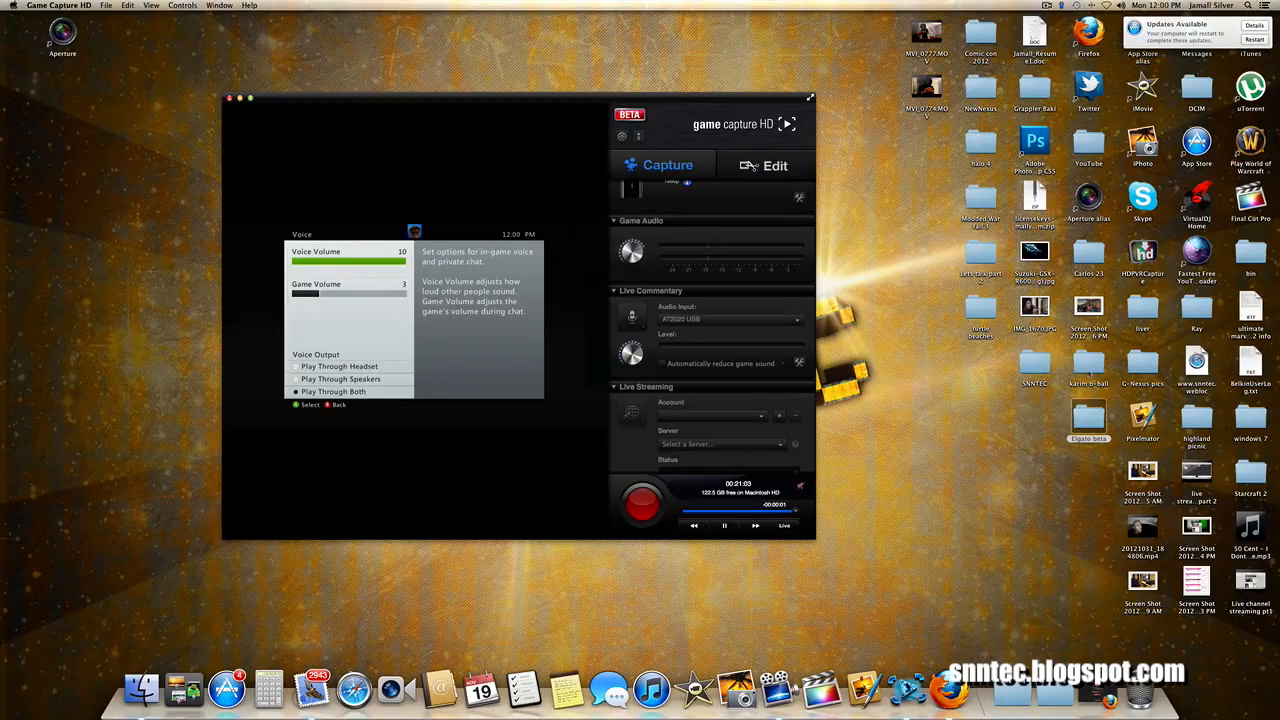
click(334, 390)
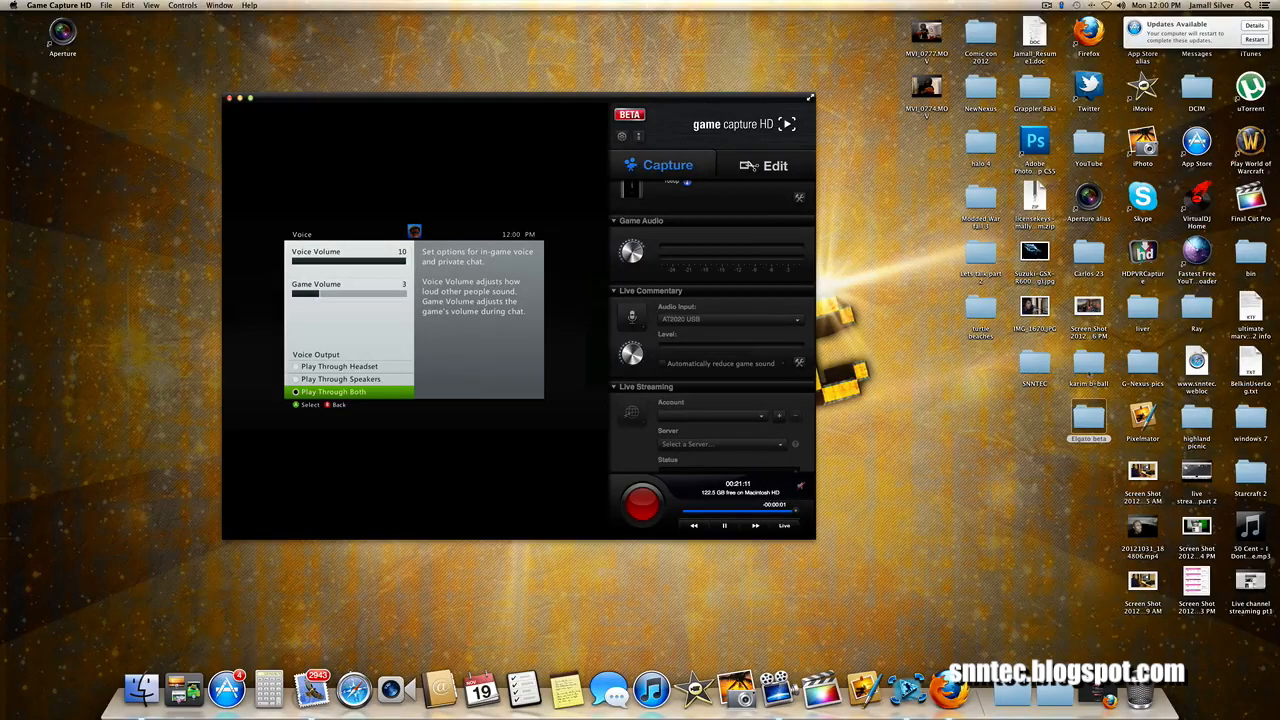
click(340, 380)
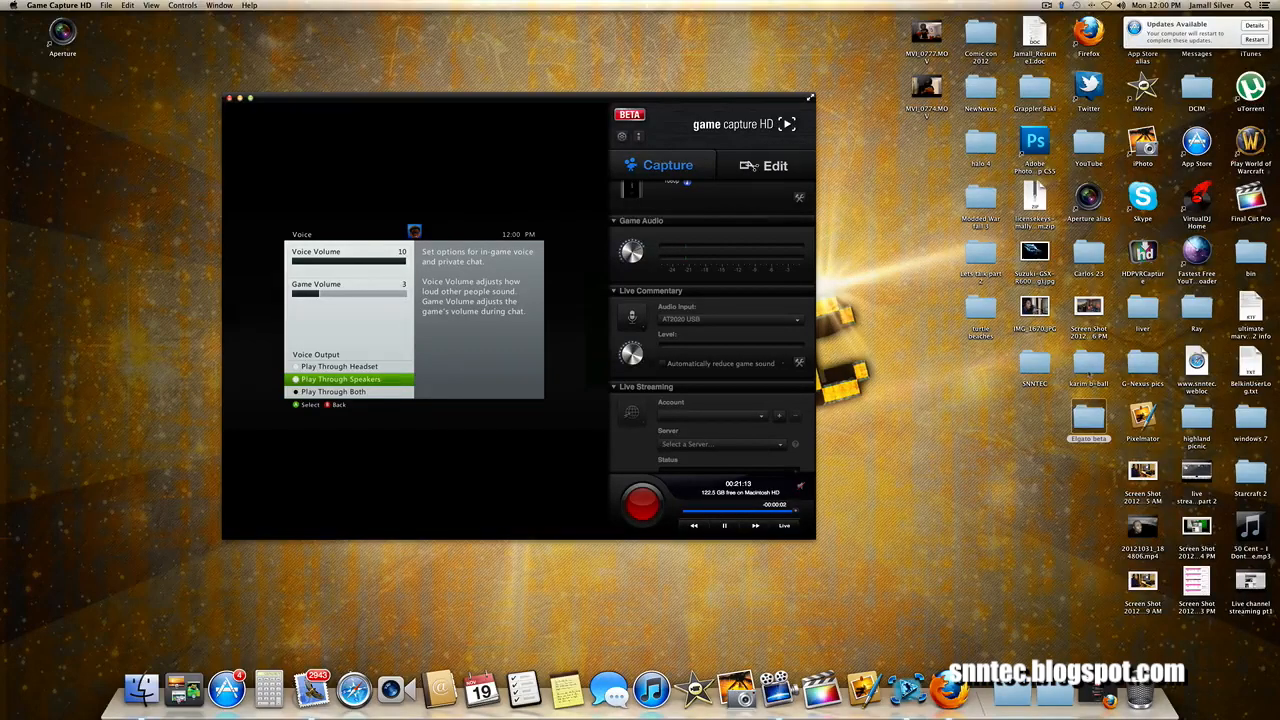